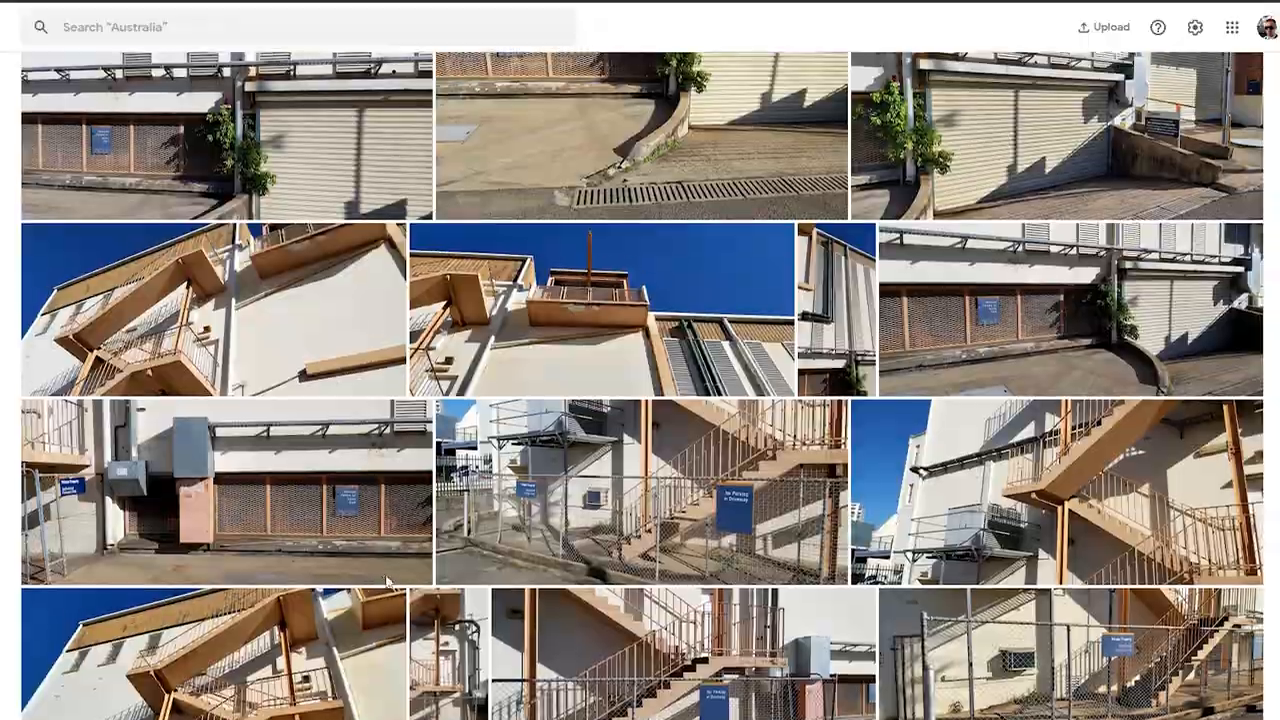
- Import wall section 1.svg, drag it onto the grid, and start a camera preview
{"action": "scroll", "scroll_direction": "down", "scroll_amount": 3}
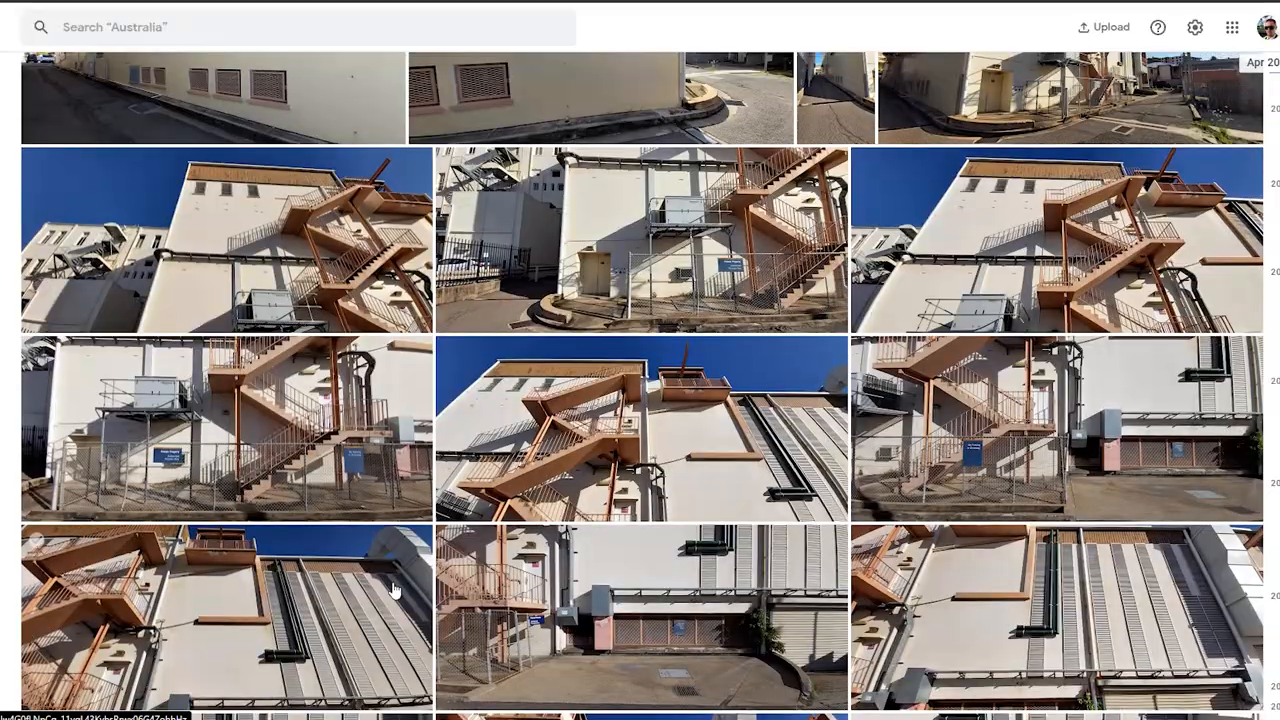
{"action": "scroll", "scroll_direction": "up", "scroll_amount": 3}
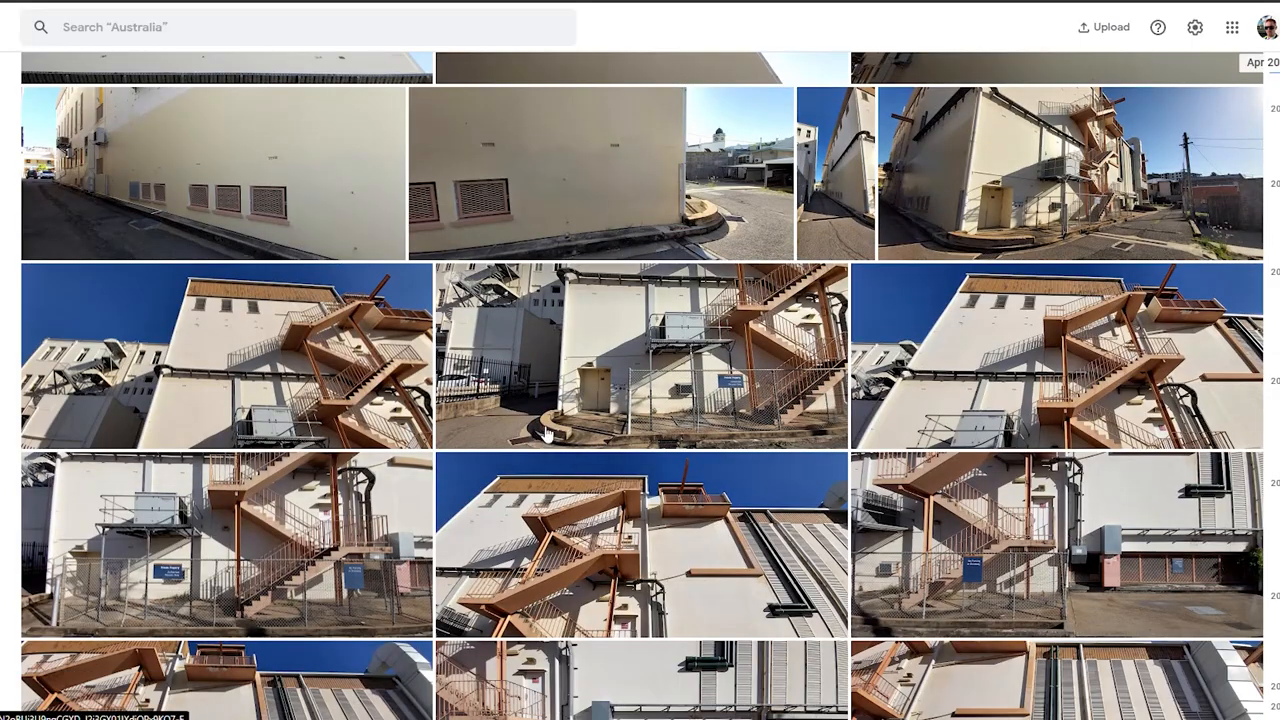
{"action": "scroll", "scroll_direction": "down", "scroll_amount": 3}
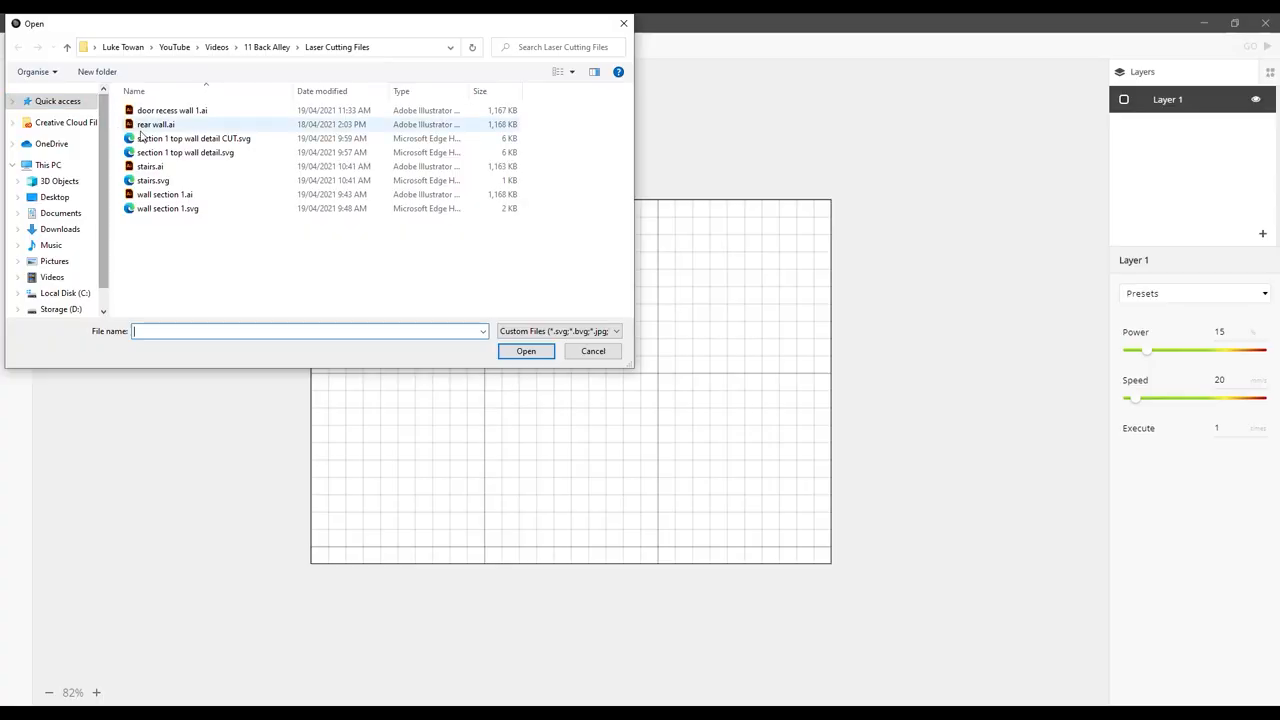
{"action": "left_click", "coordinate": [167, 208]}
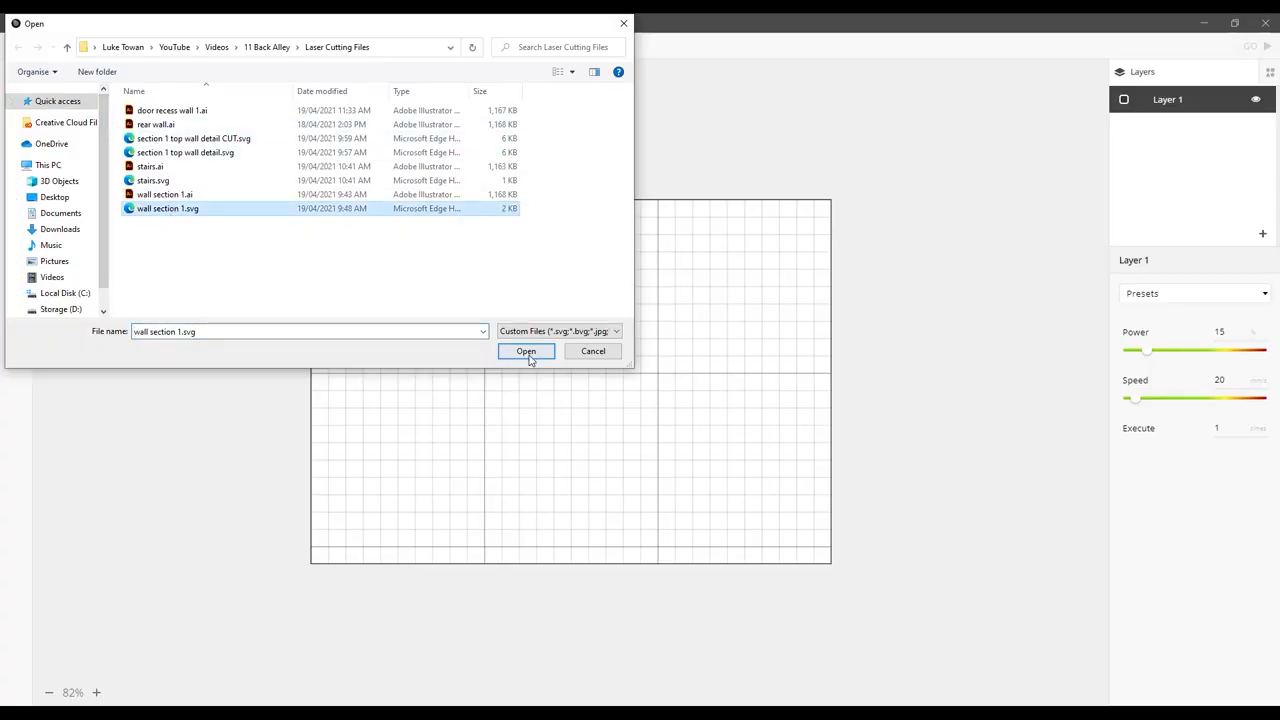
{"action": "left_click", "coordinate": [525, 351]}
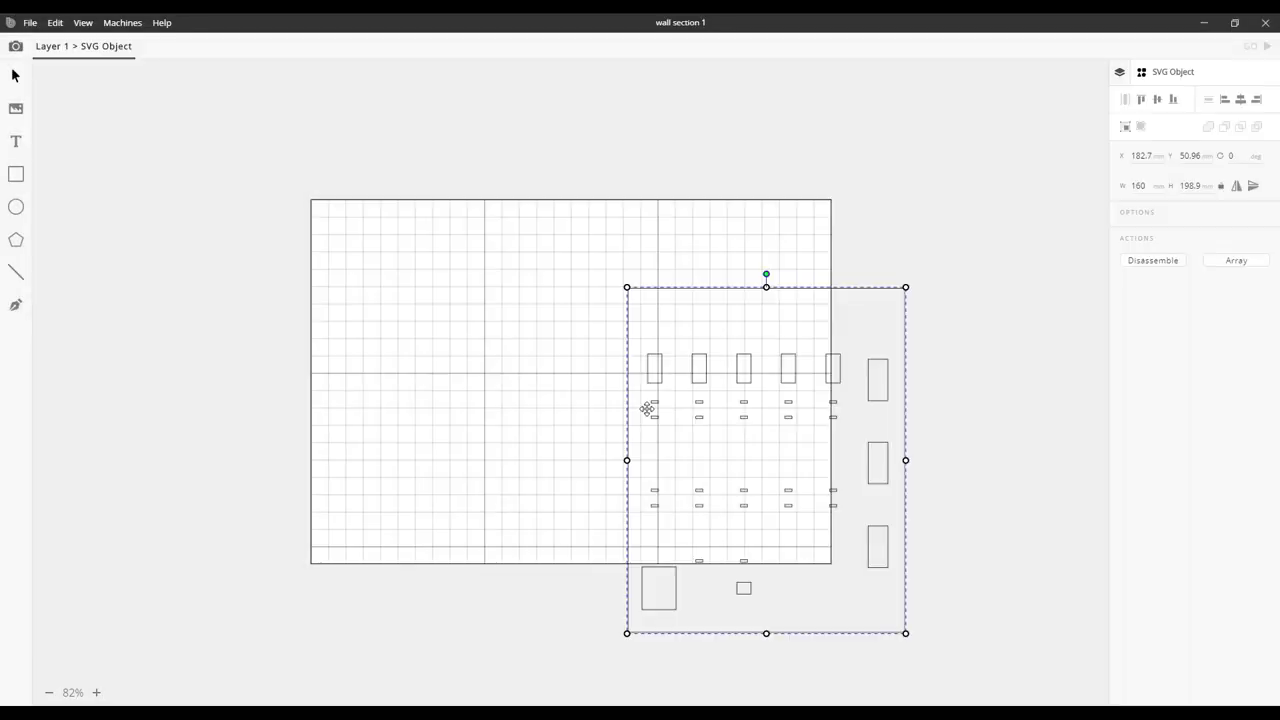
{"action": "left_click_drag", "start_coordinate": [766, 460], "coordinate": [526, 381]}
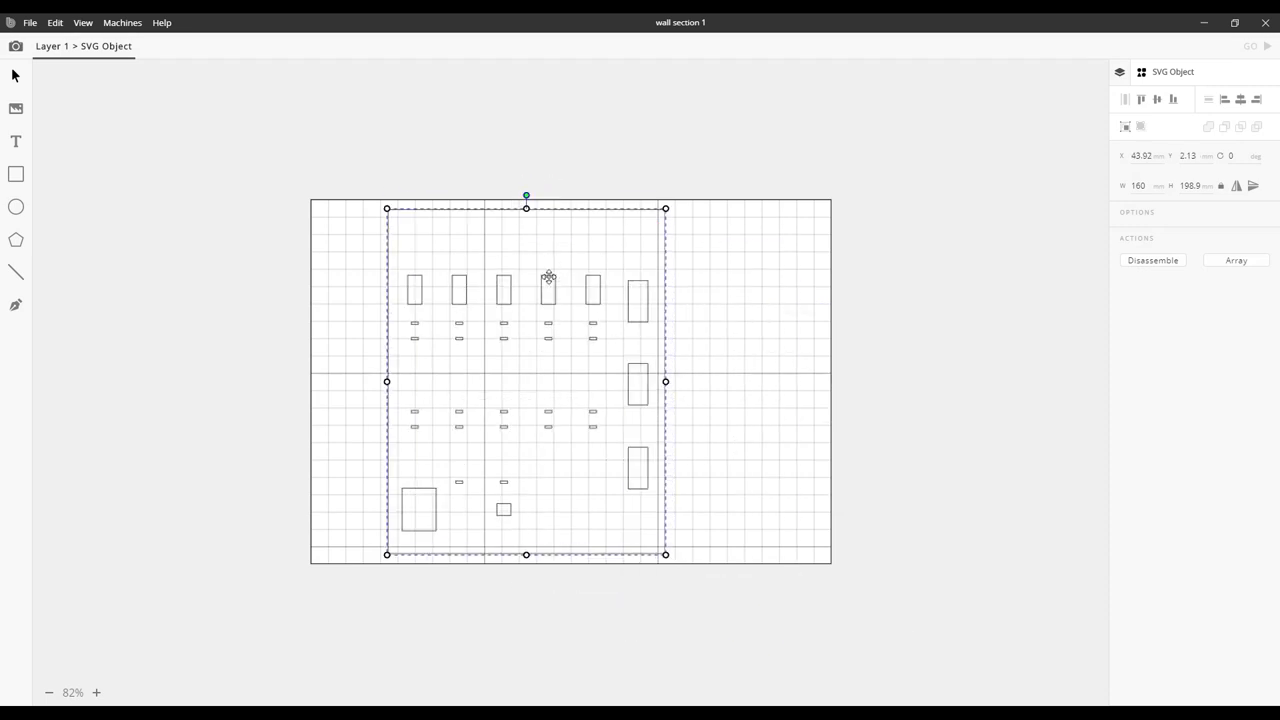
{"action": "left_click", "coordinate": [1250, 46]}
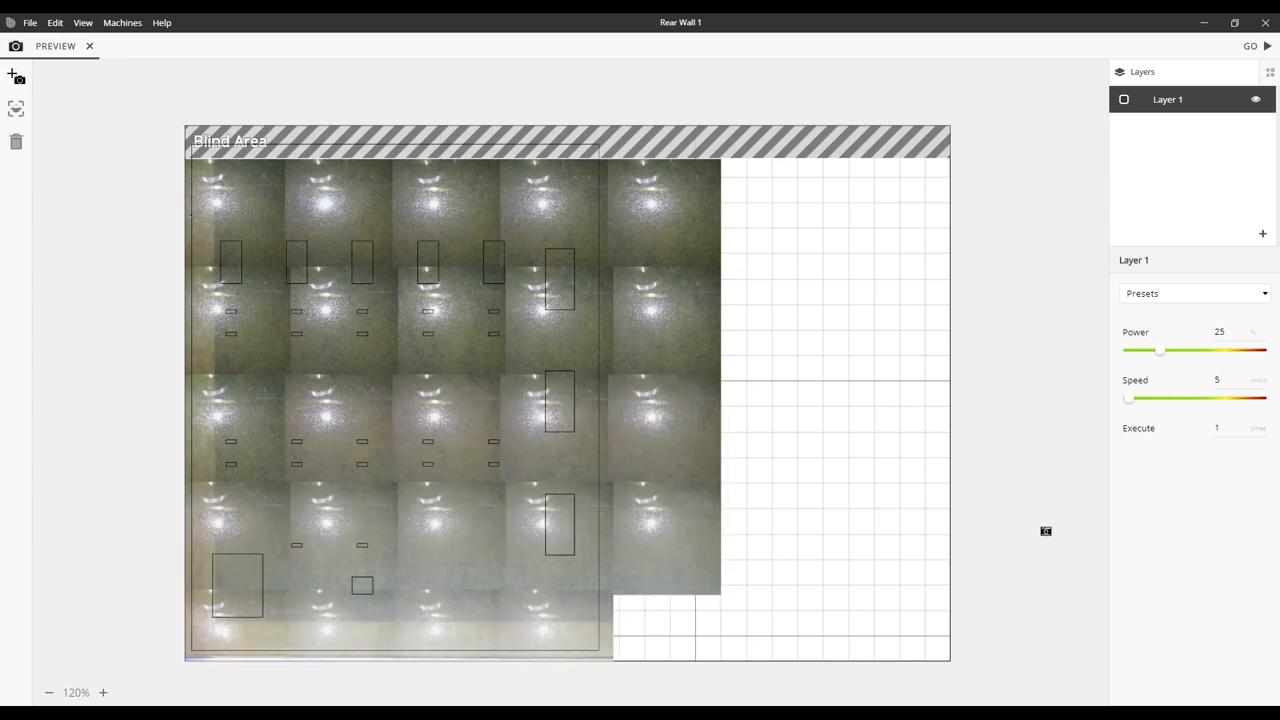
- End the acrylic camera preview and set Layer 1 to 25% power and speed 5
{"action": "left_click", "coordinate": [89, 46]}
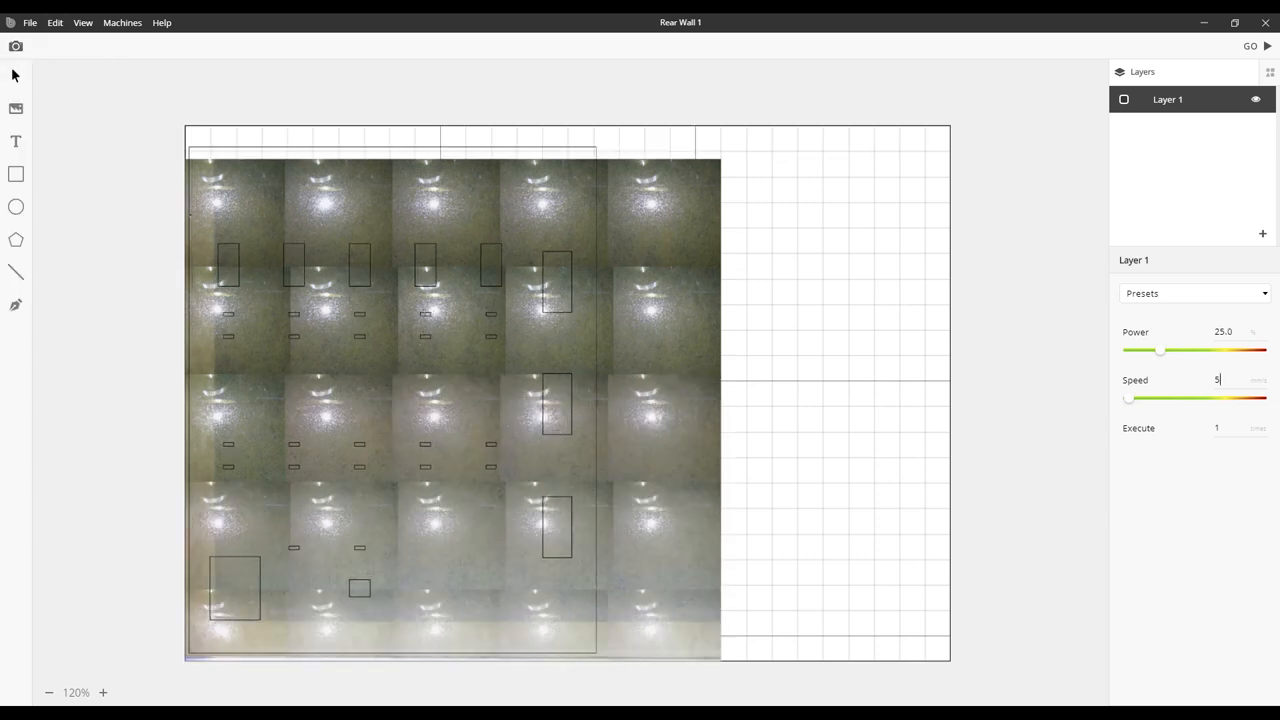
{"action": "left_click", "coordinate": [1249, 46]}
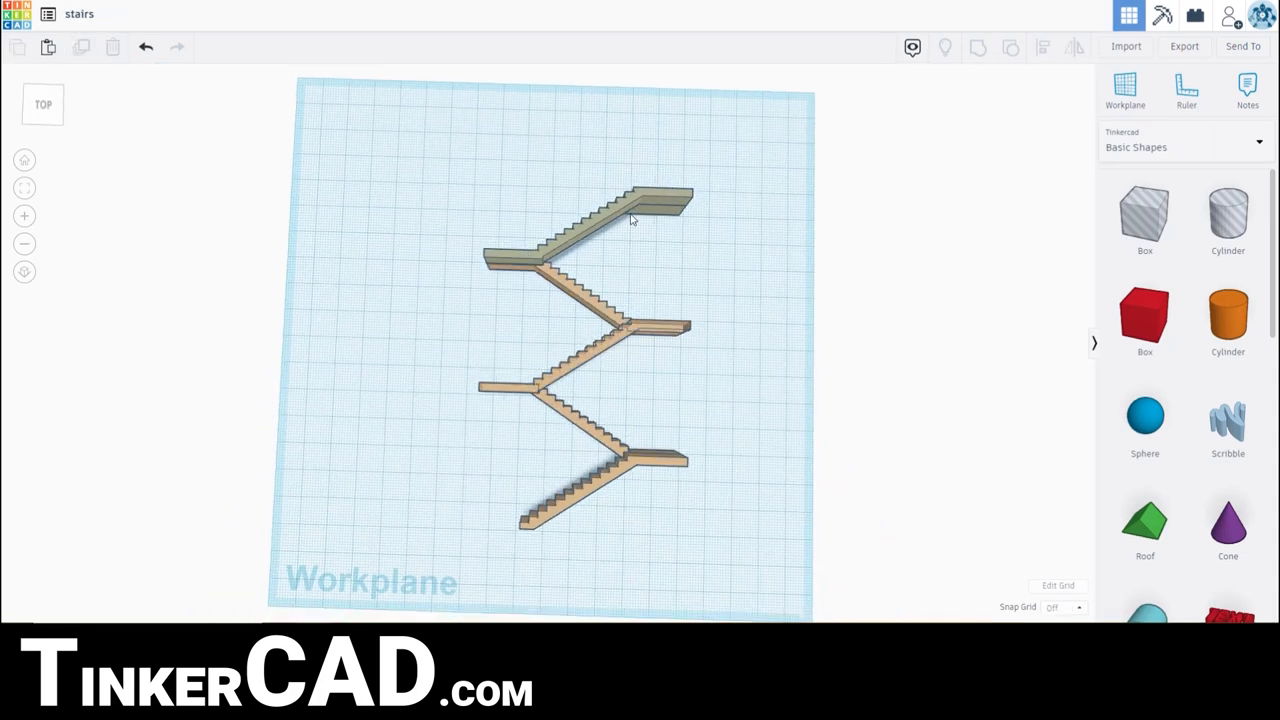
- Select Stairs 5.stl from the 3D Printer Files folder and load it onto the build plate
{"action": "left_click", "coordinate": [590, 215]}
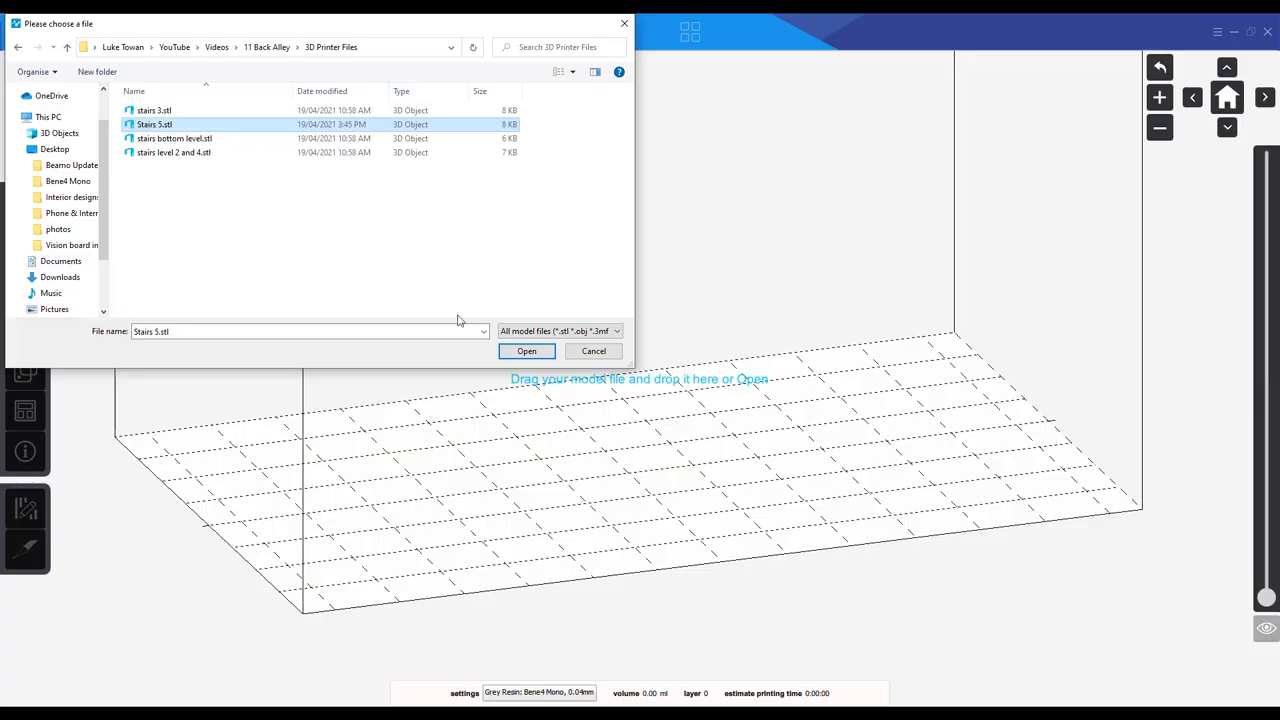
{"action": "left_click", "coordinate": [526, 351]}
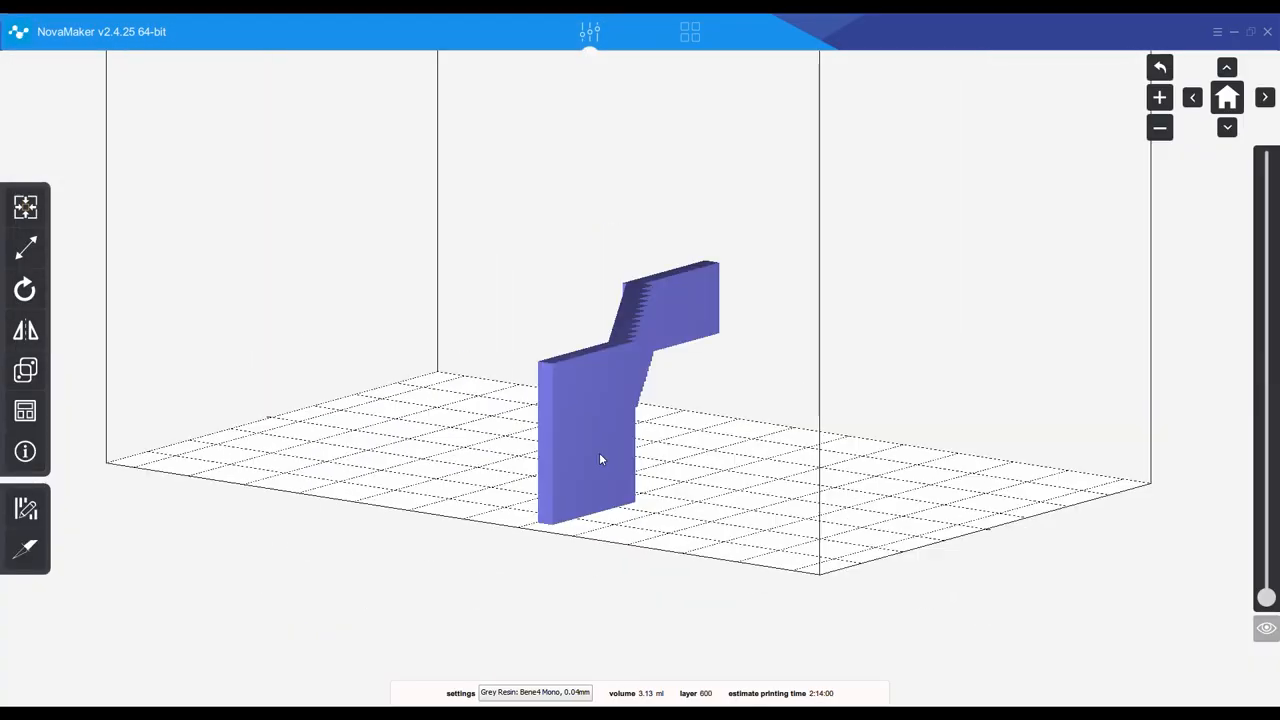